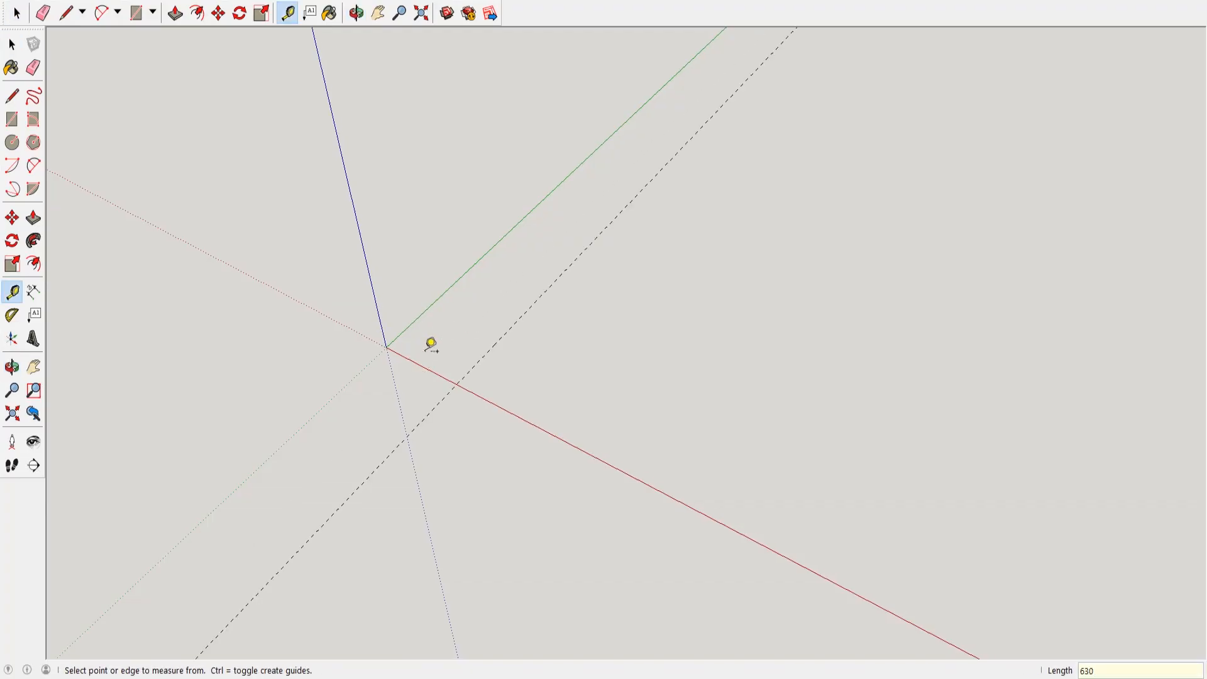
# Place Tape Measure guides marking the cabinet's width for the carcass box above the plinth.
pyautogui.click(174, 13)
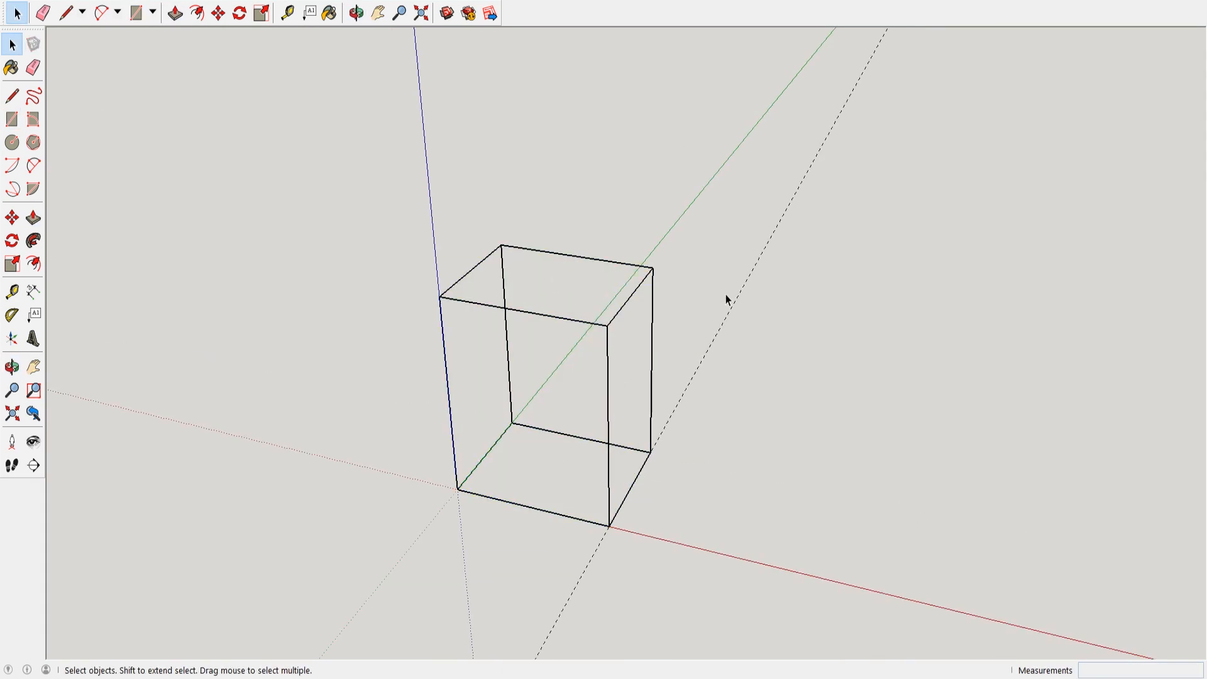
pyautogui.click(175, 12)
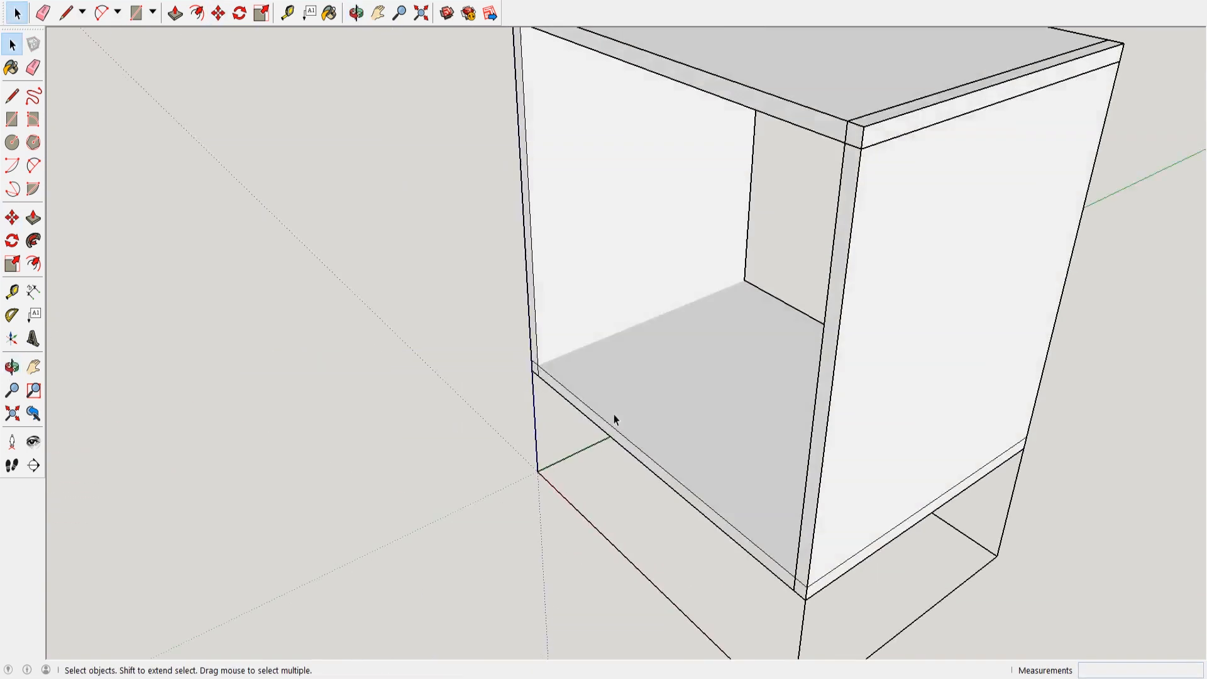
# Mark a guide inset from the bottom panel edge and raise the vertical divider to the top.
pyautogui.click(287, 12)
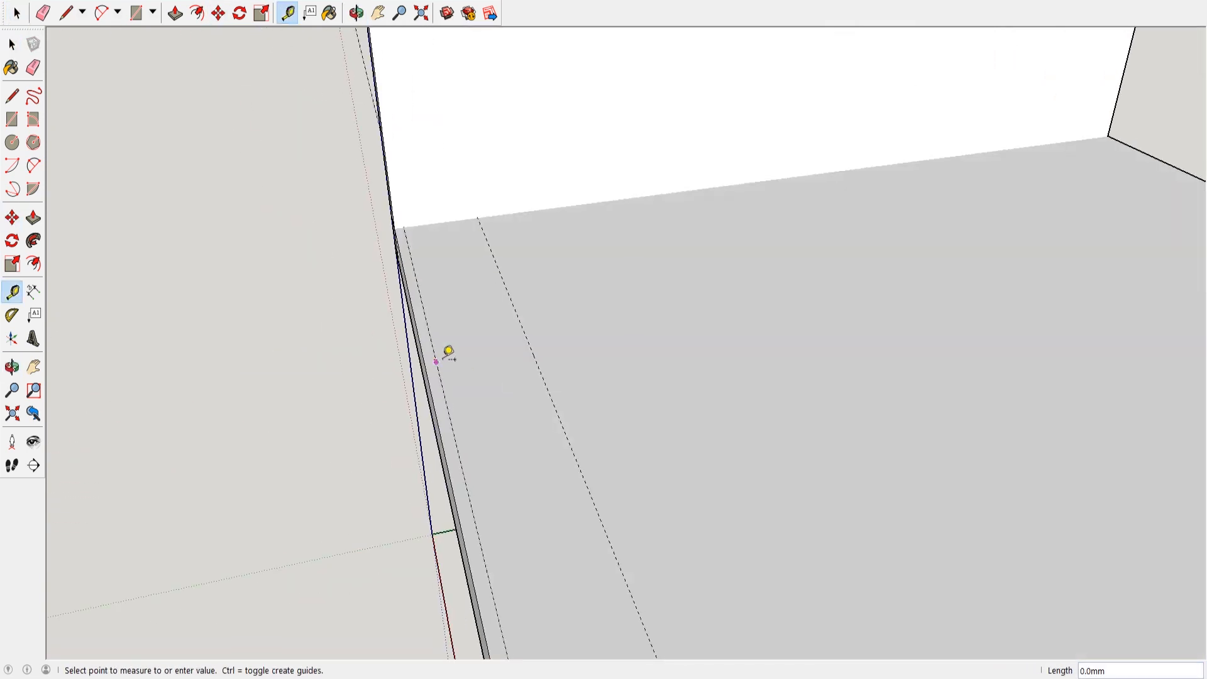
pyautogui.click(11, 44)
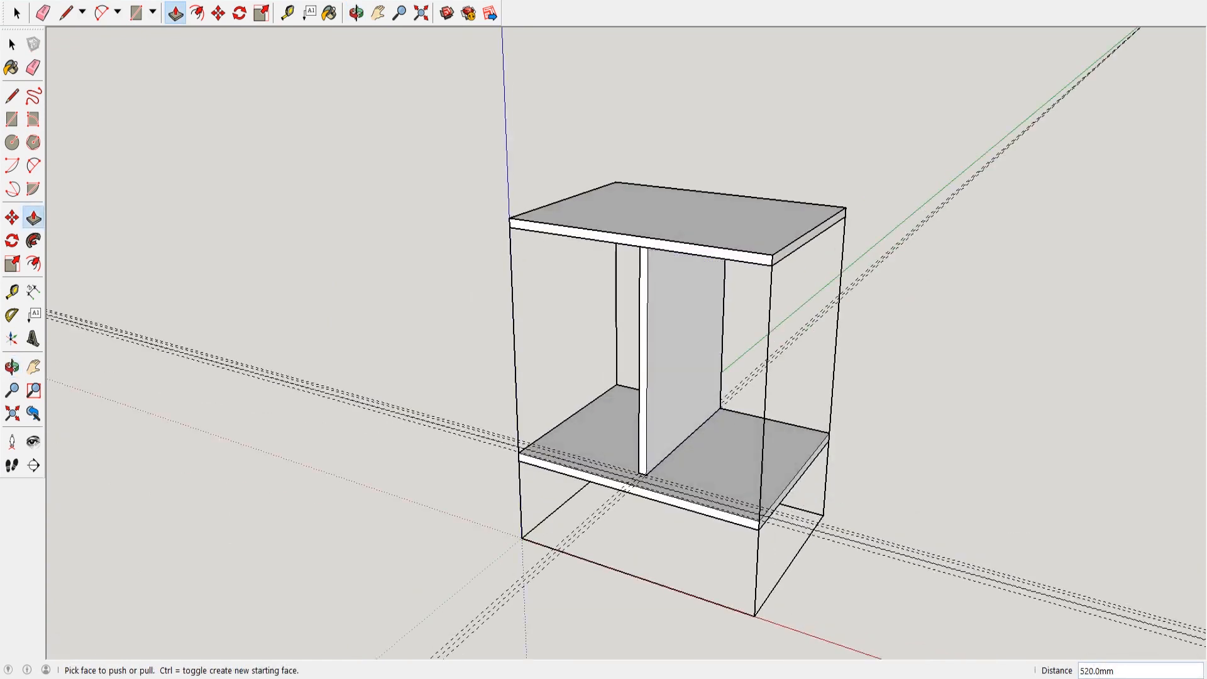
pyautogui.click(355, 12)
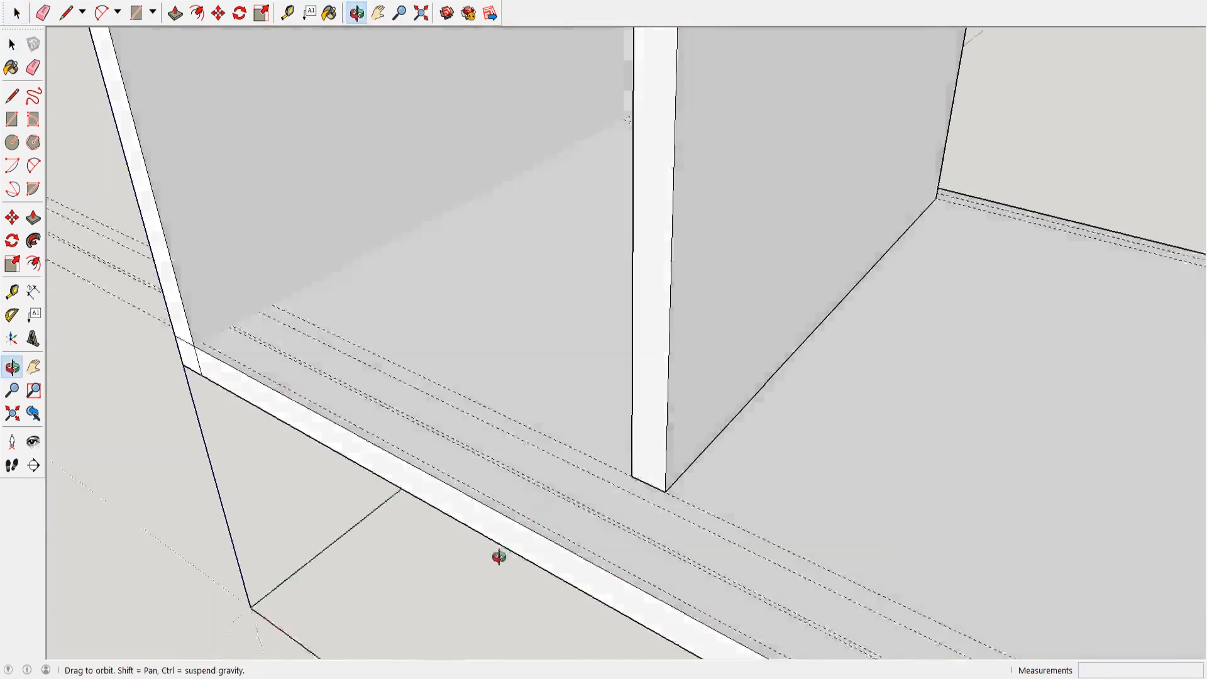
# Outline the bottom rail along the left bay's bottom front edge.
pyautogui.click(133, 11)
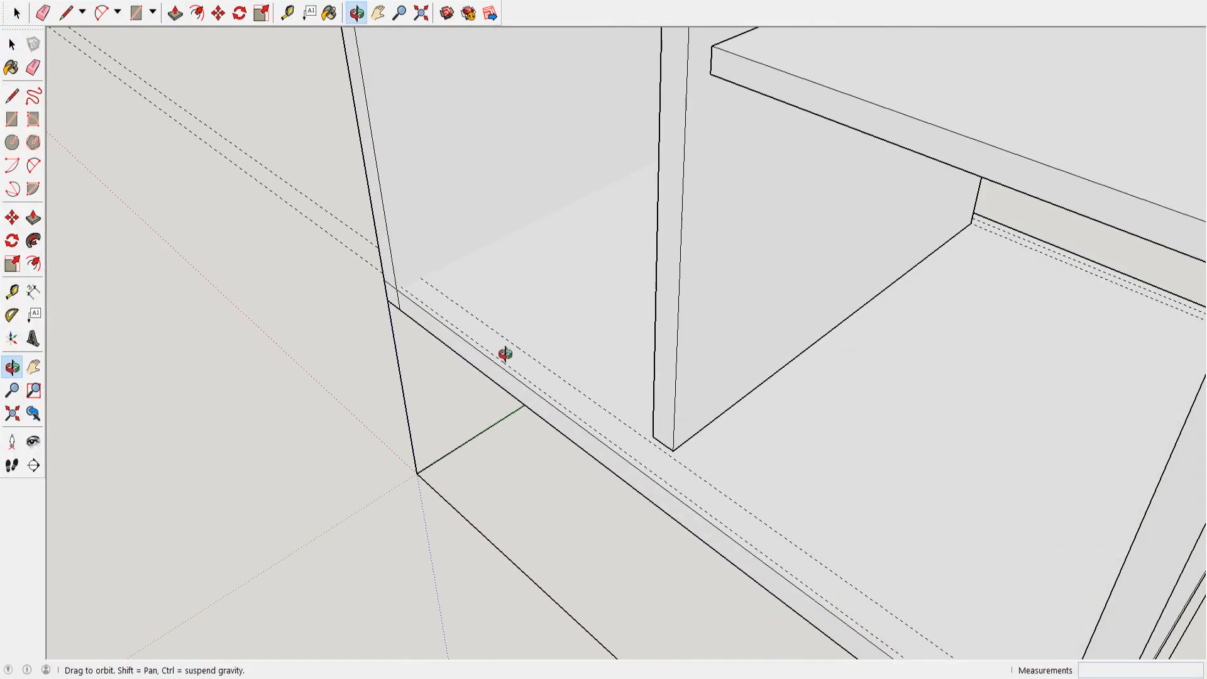
pyautogui.click(140, 12)
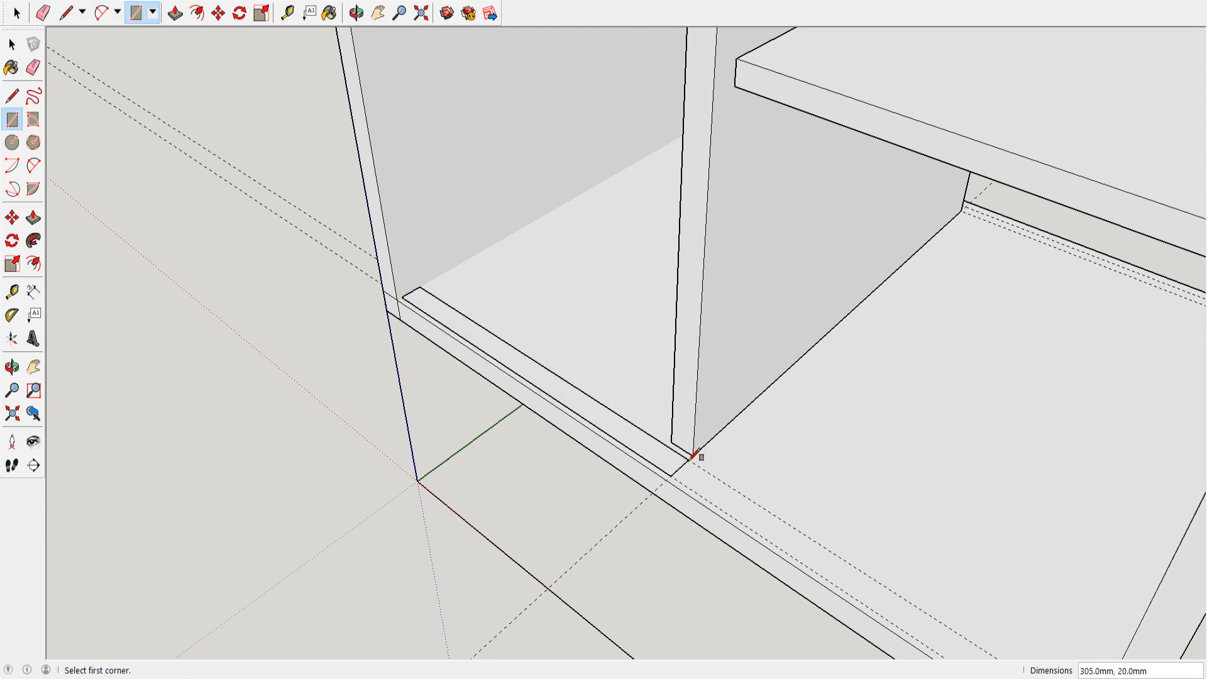
pyautogui.click(357, 13)
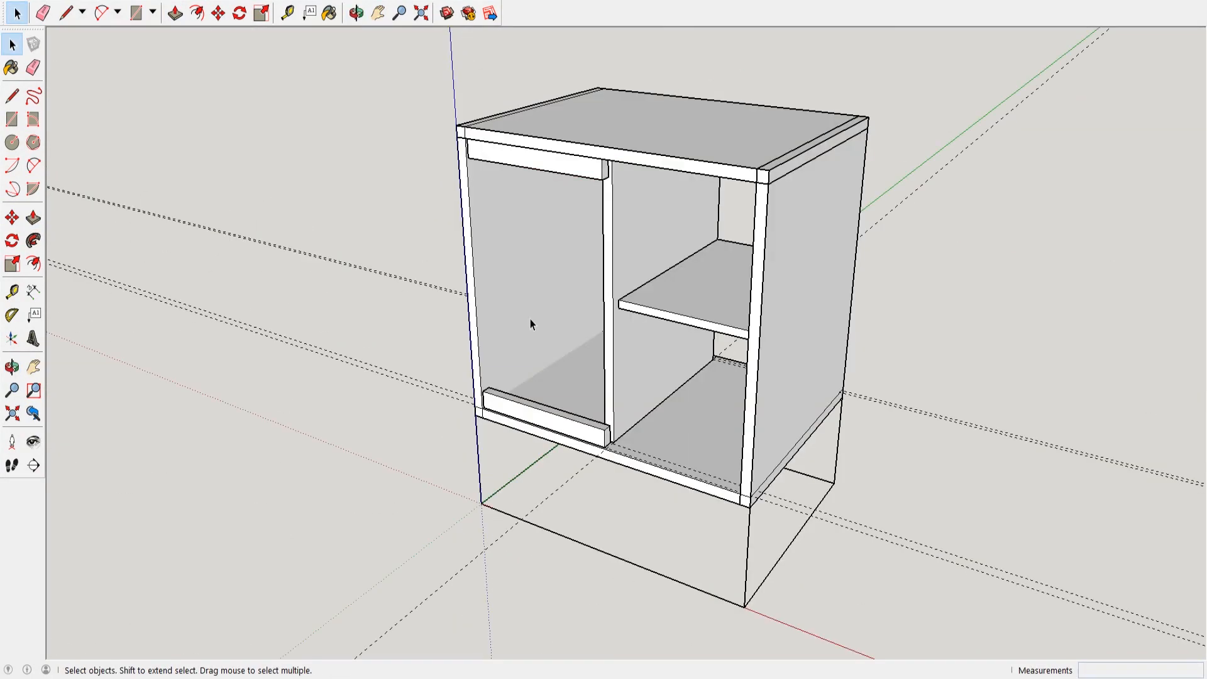
# Form the square leg under the cabinet's front corner, measure its face and check it from the side.
pyautogui.click(174, 12)
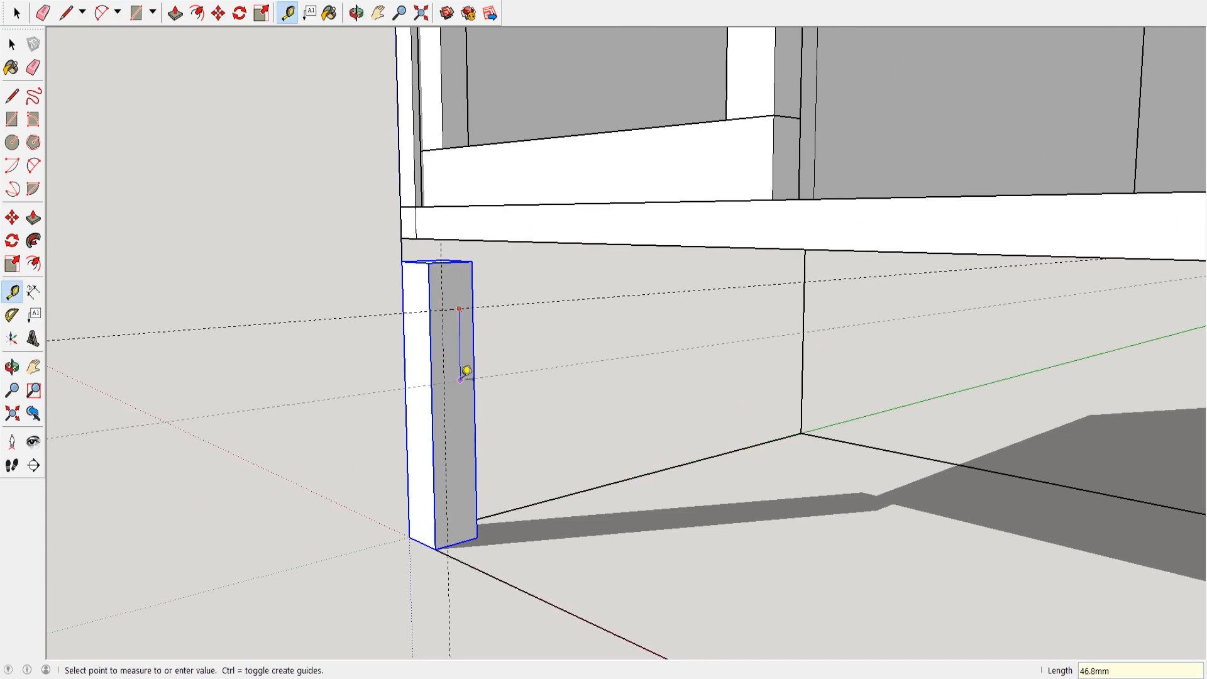
pyautogui.click(352, 13)
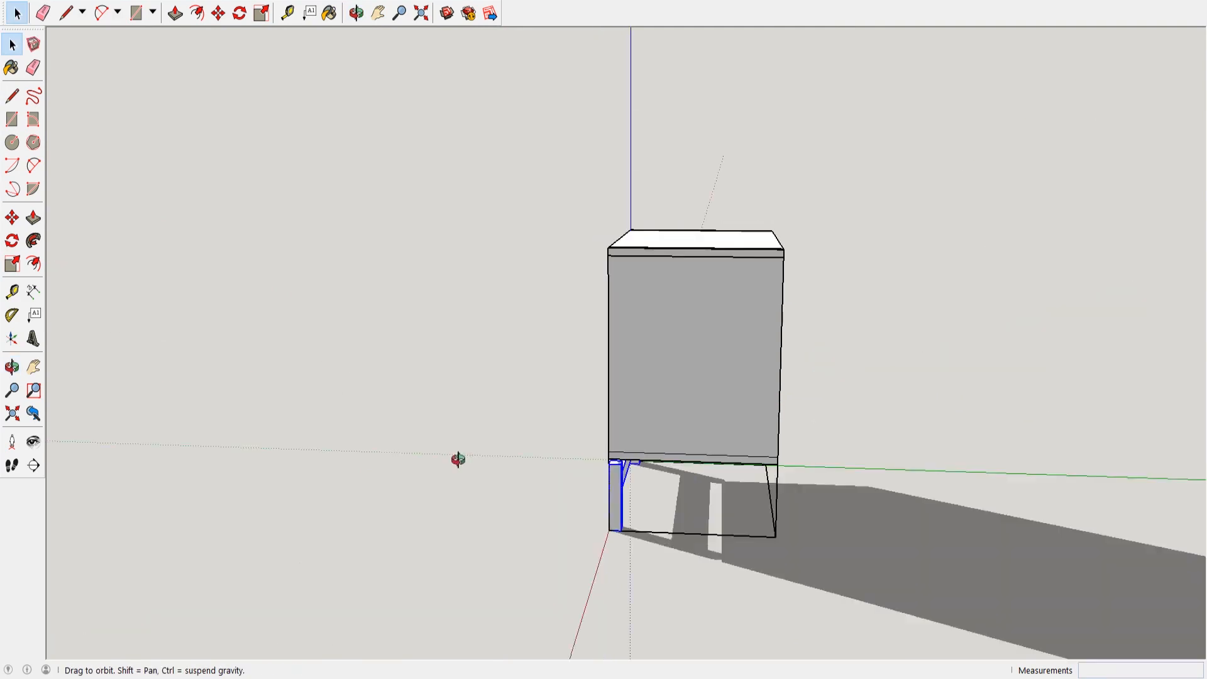
pyautogui.click(287, 13)
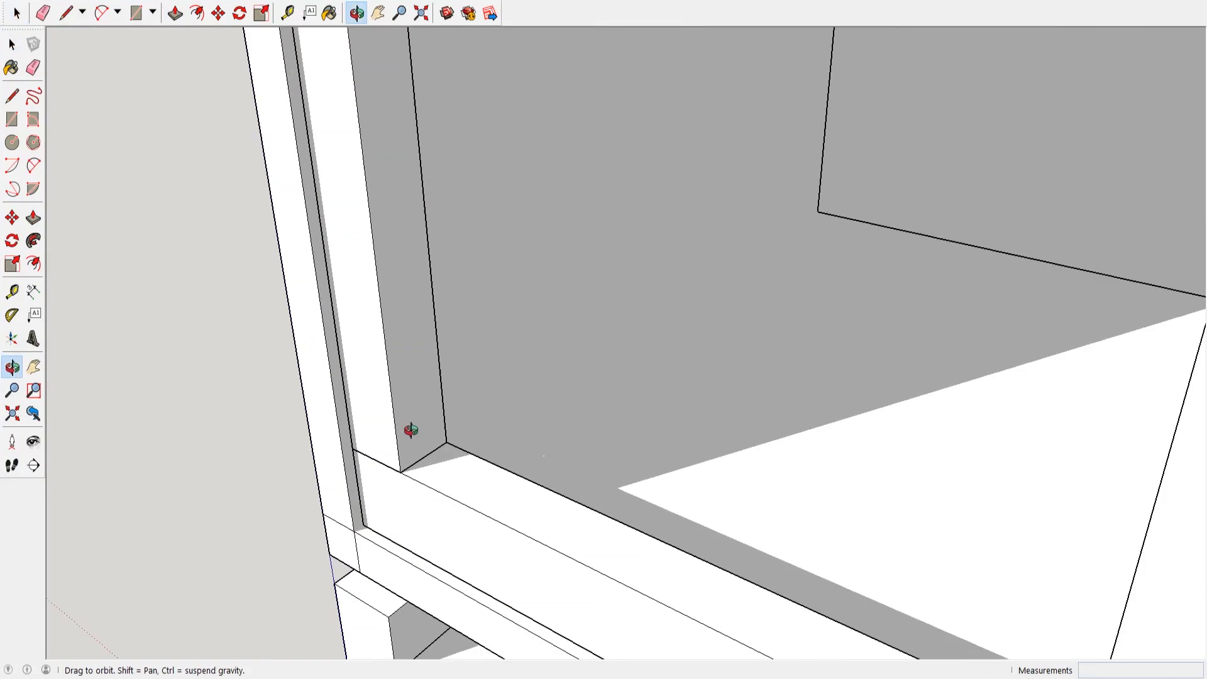
# Draw the thin door frame stile strip in the left bay's corner.
pyautogui.click(288, 11)
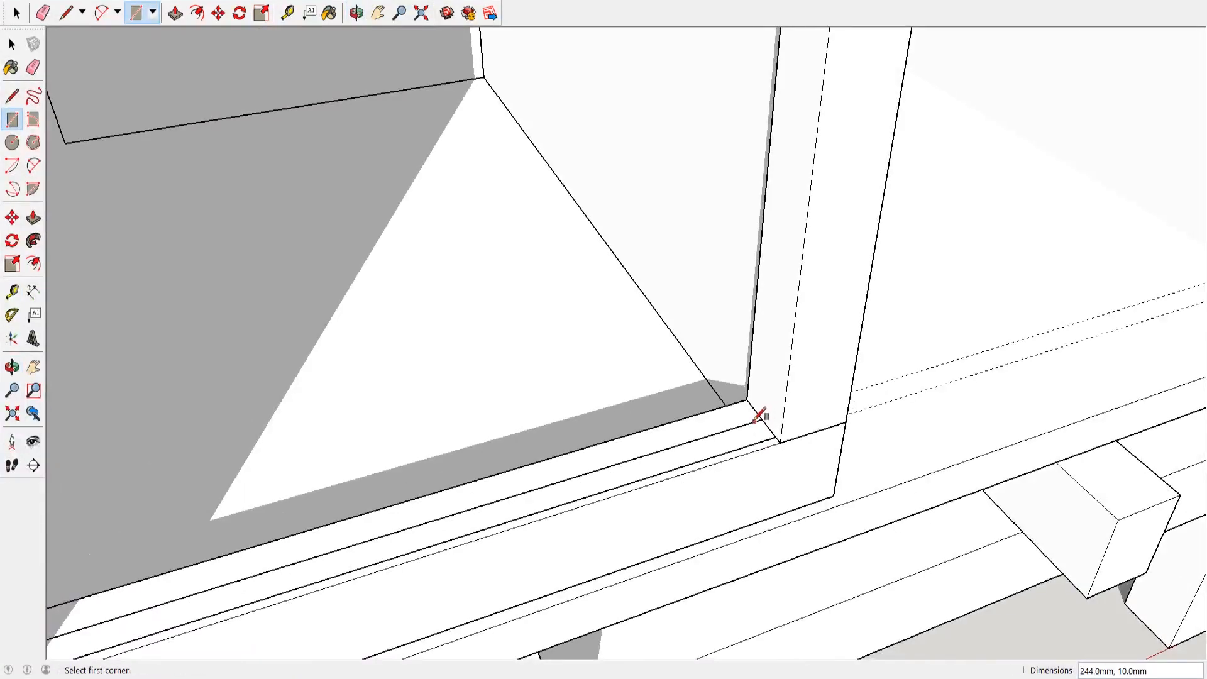
pyautogui.click(217, 13)
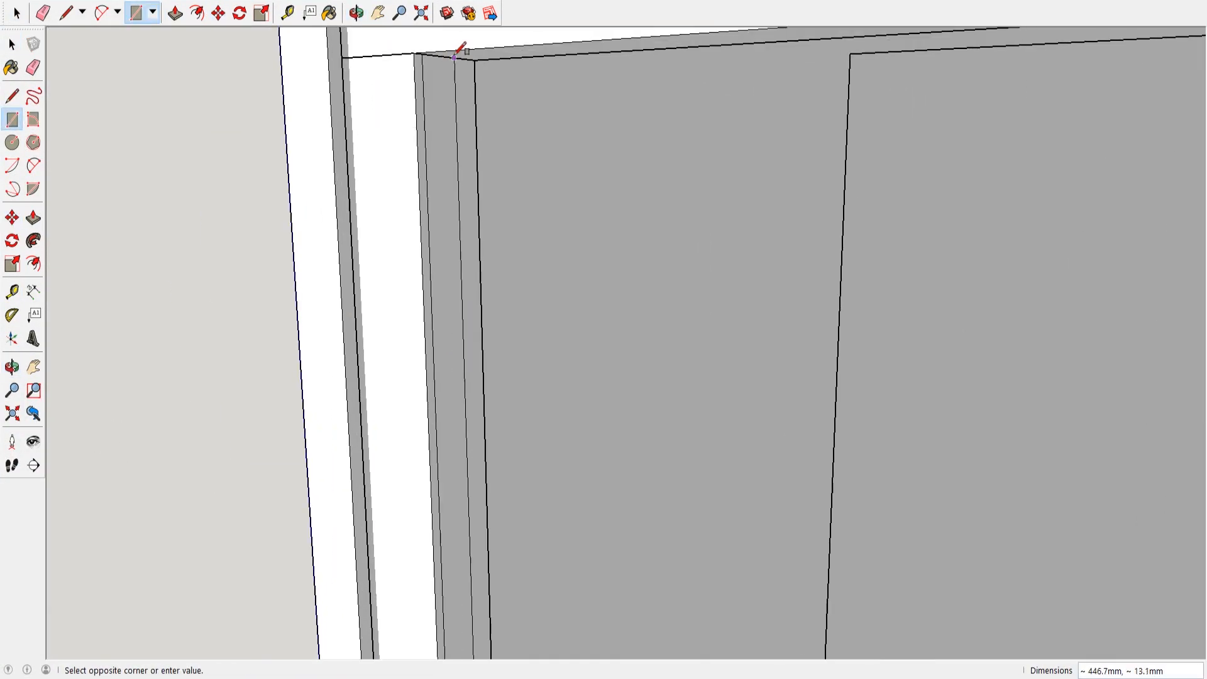
pyautogui.click(353, 13)
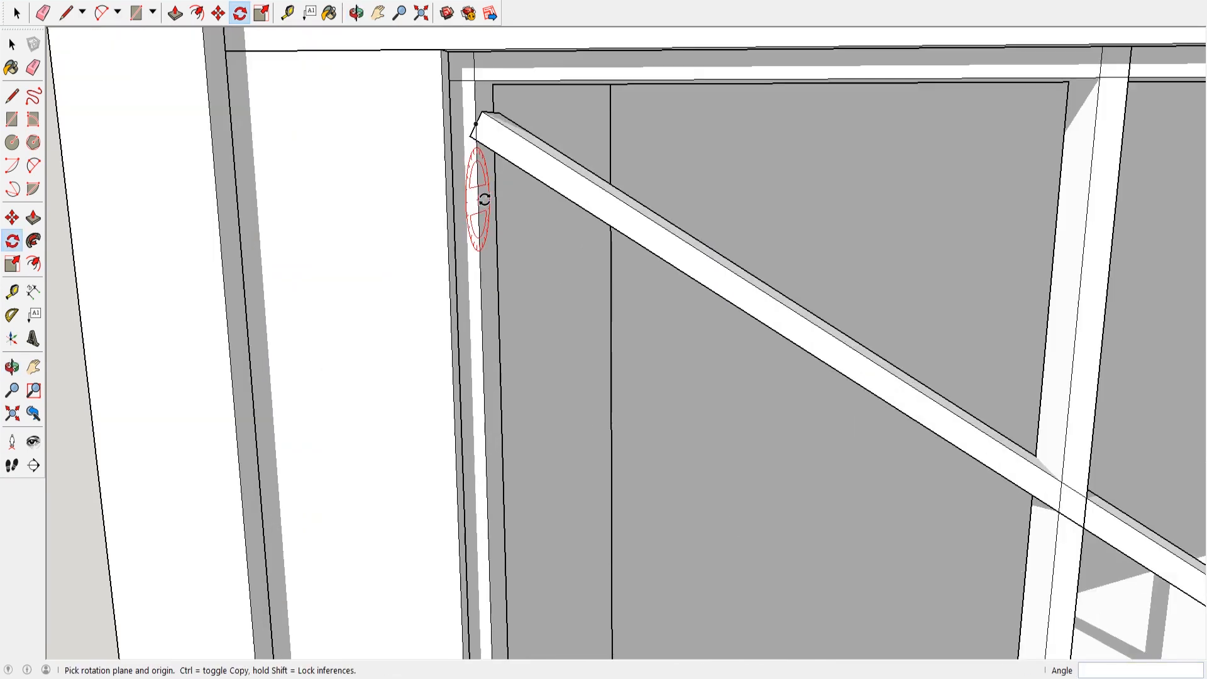
# Tilt a lattice bar diagonally, position it in the door frame and measure spacing for the next bars.
pyautogui.click(355, 13)
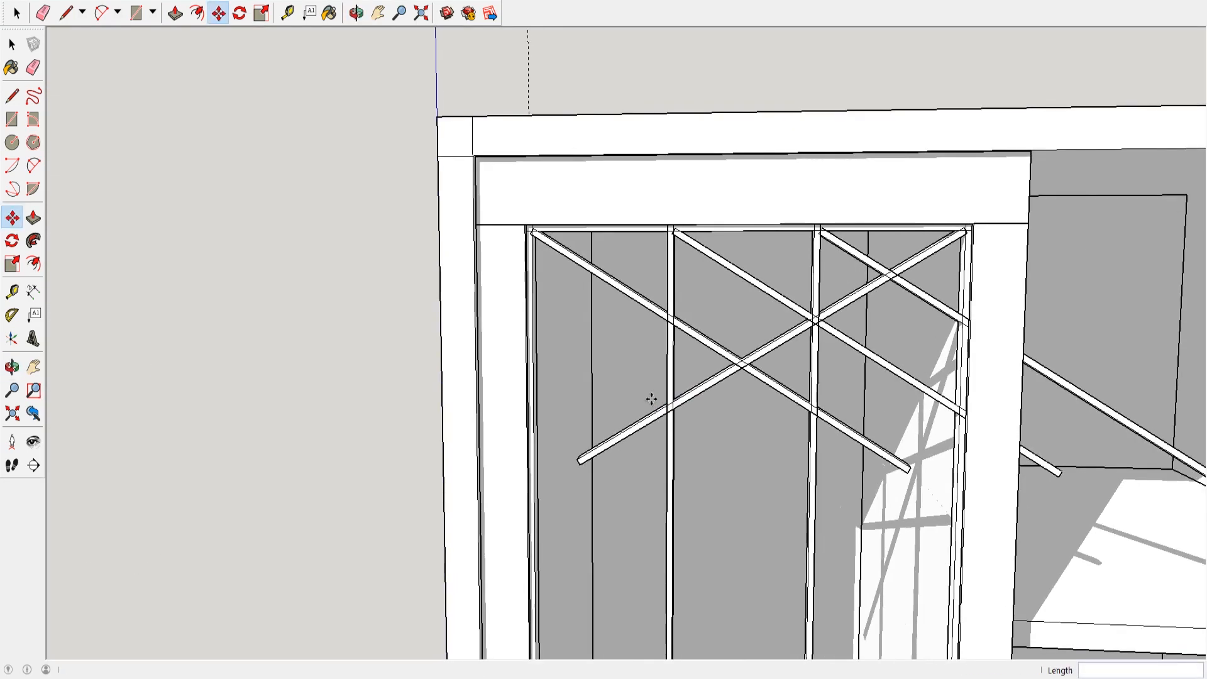
pyautogui.click(288, 12)
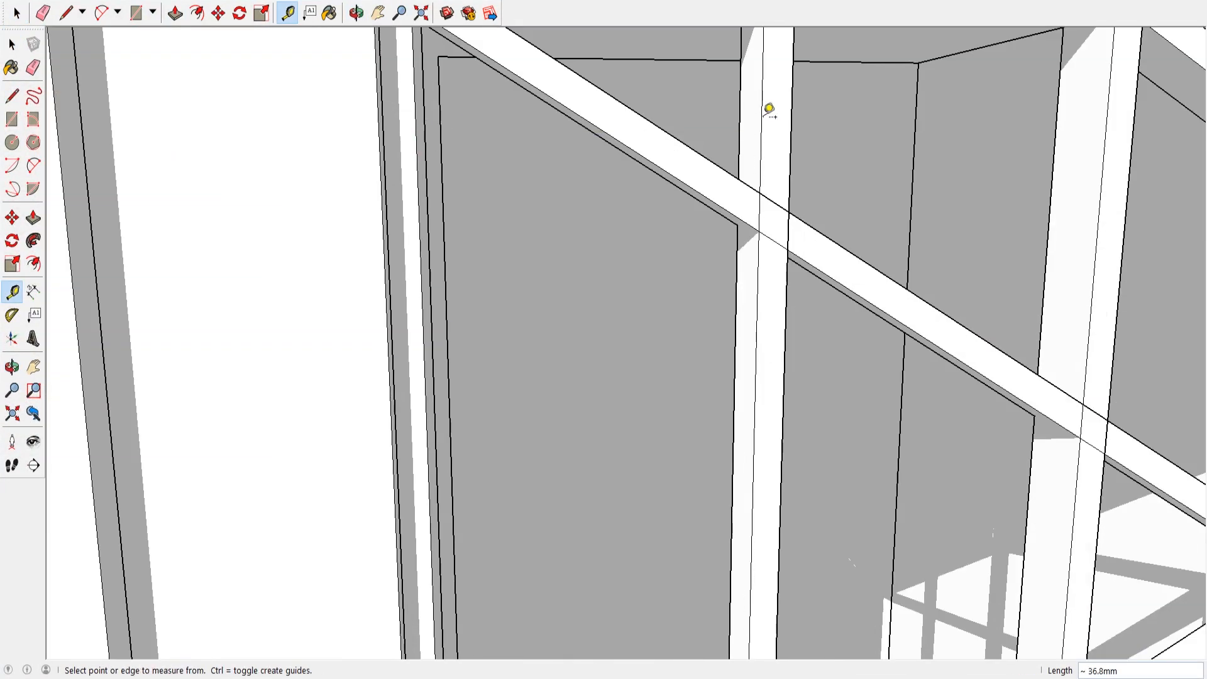
pyautogui.click(217, 14)
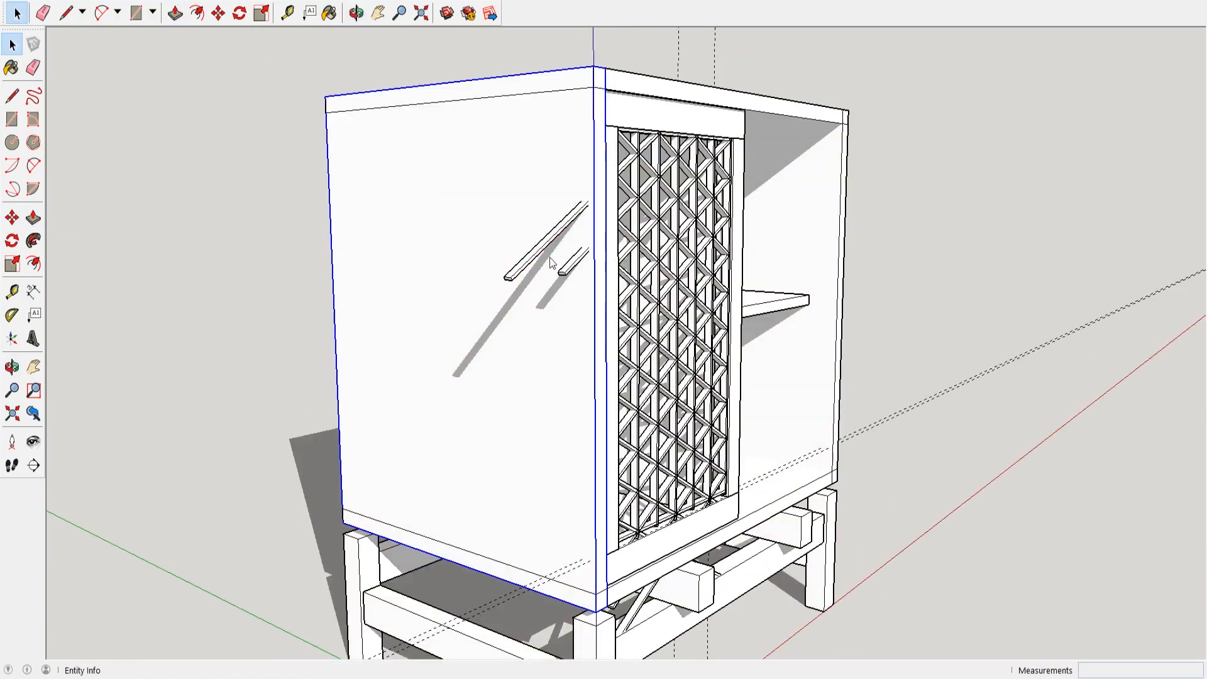
# Recess the lattice door's face by 3mm and guide-mark the right compartment panel.
pyautogui.click(354, 12)
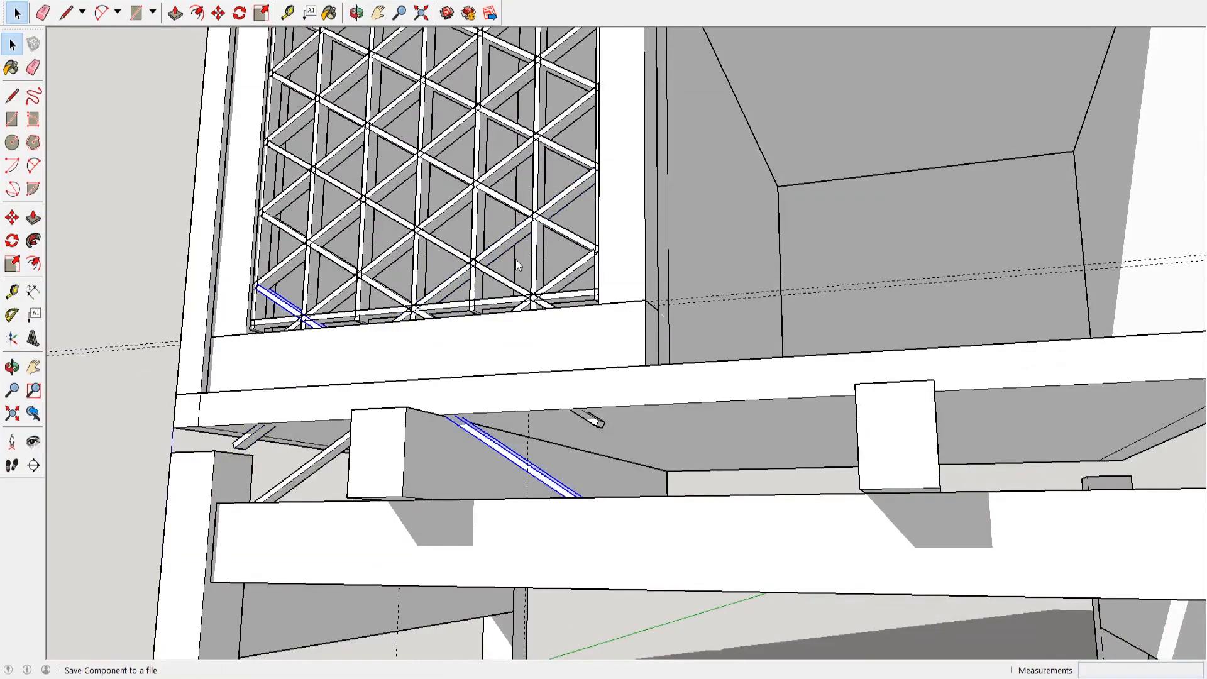
pyautogui.click(175, 12)
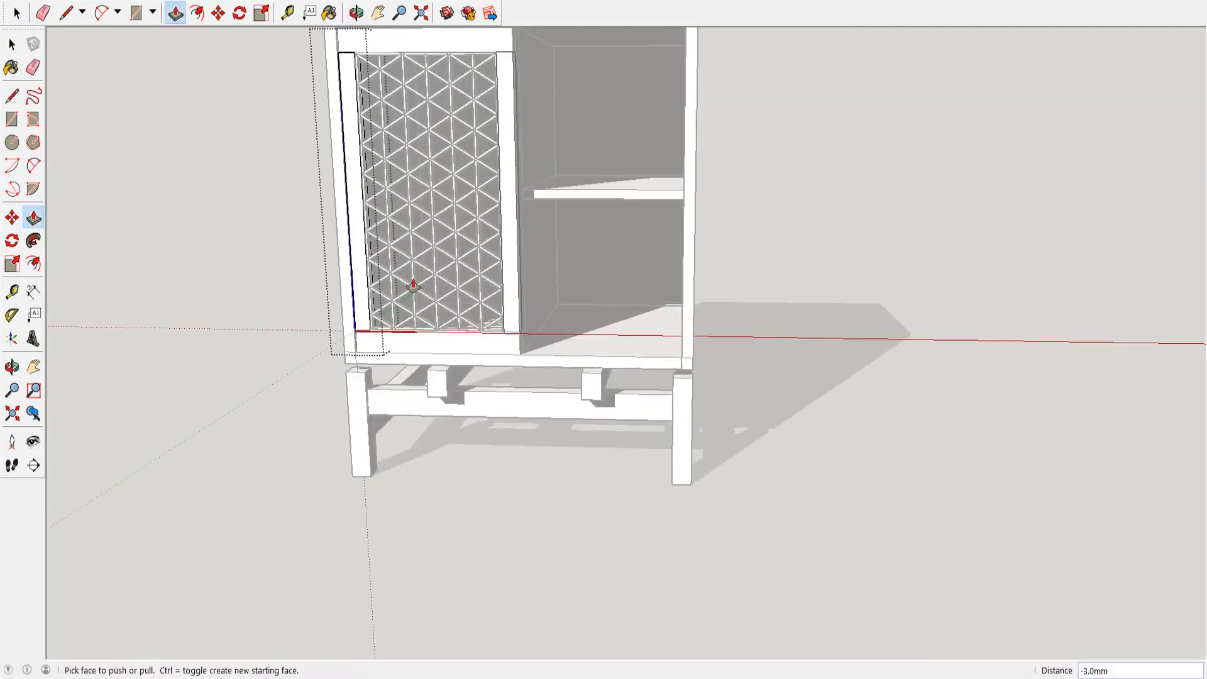
pyautogui.click(11, 44)
pyautogui.write('126.125')
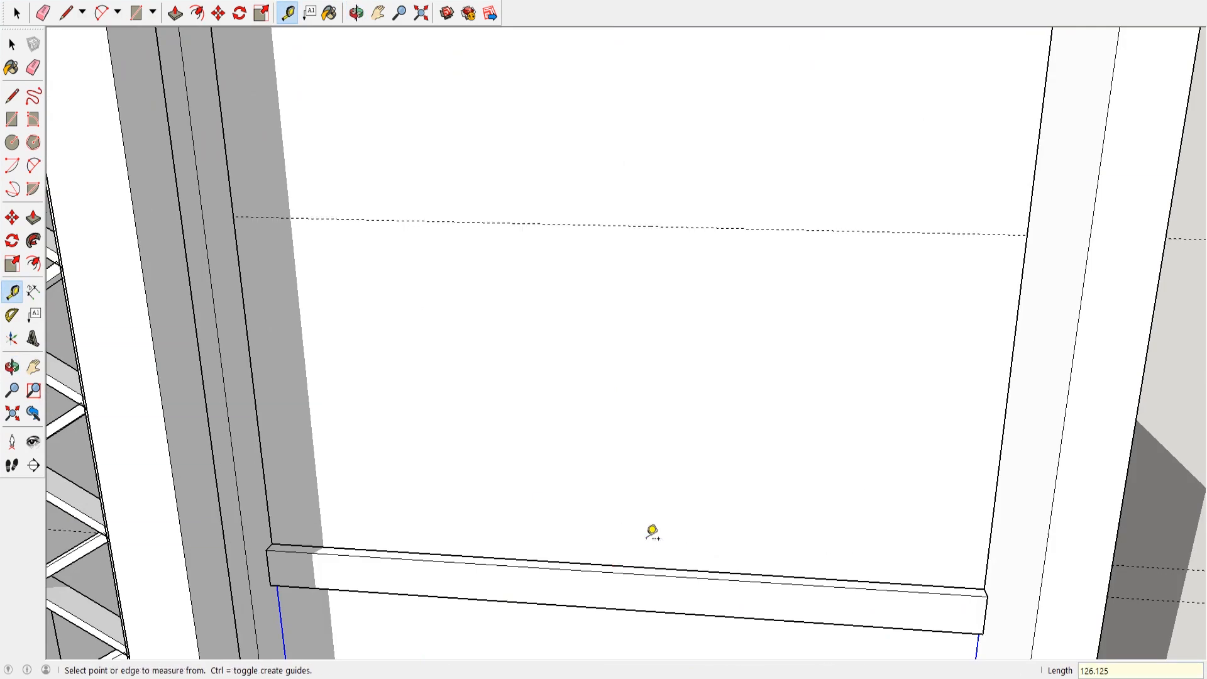
# Mark a guide across the right compartment and fit a plain drawer front with a bar pull.
pyautogui.click(354, 12)
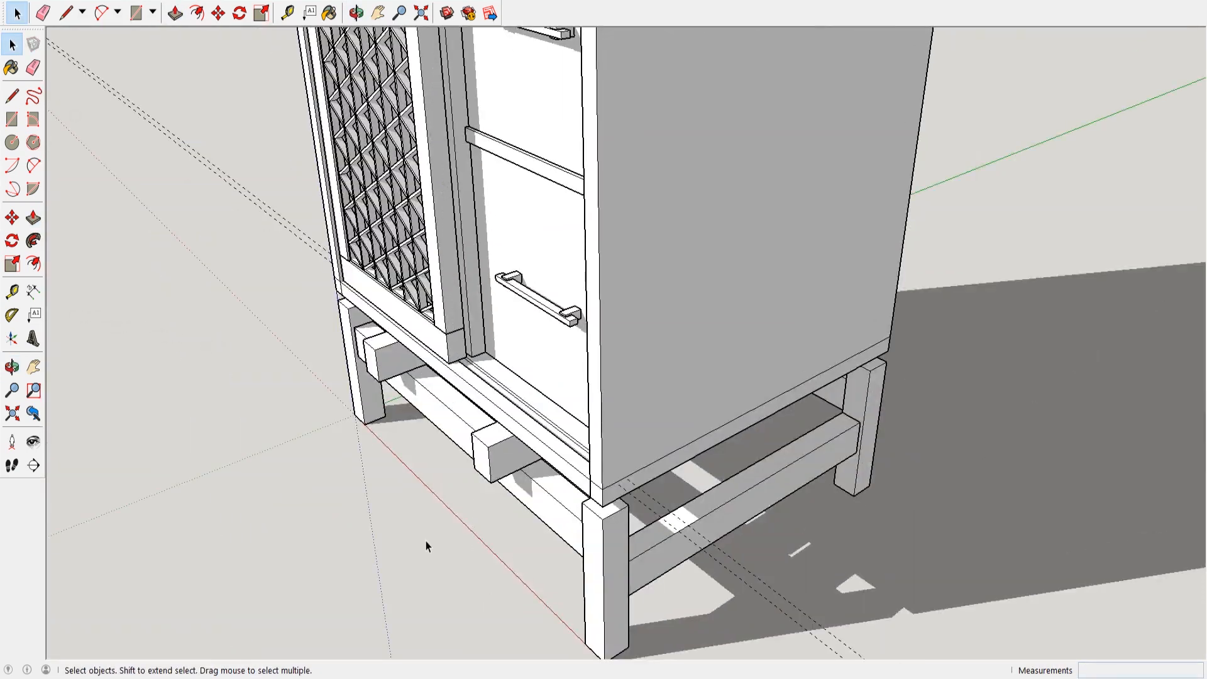
pyautogui.click(354, 13)
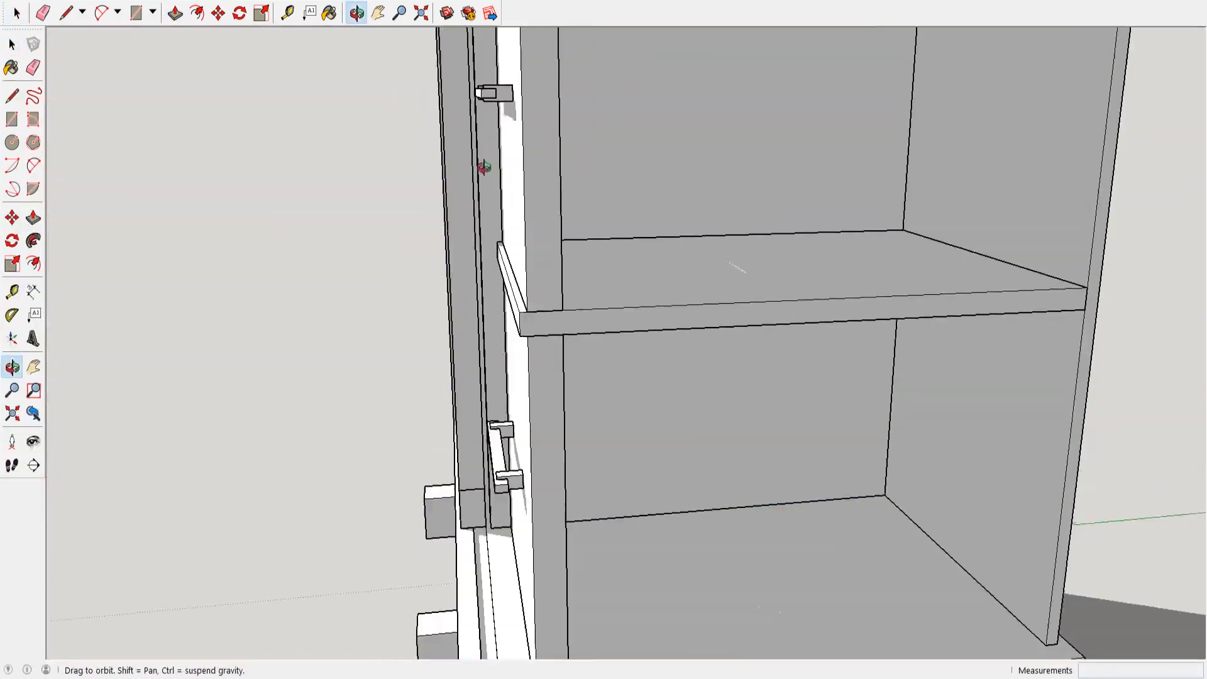